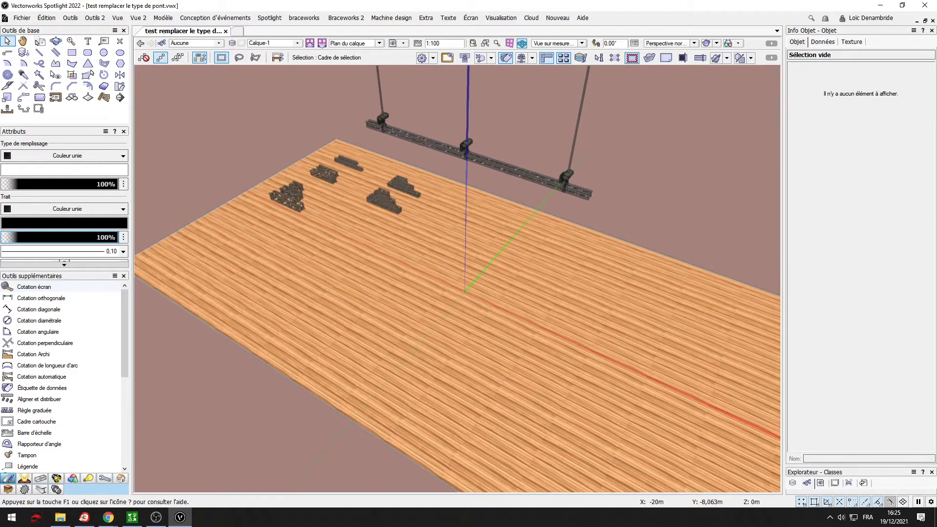
mouse_move(478, 319)
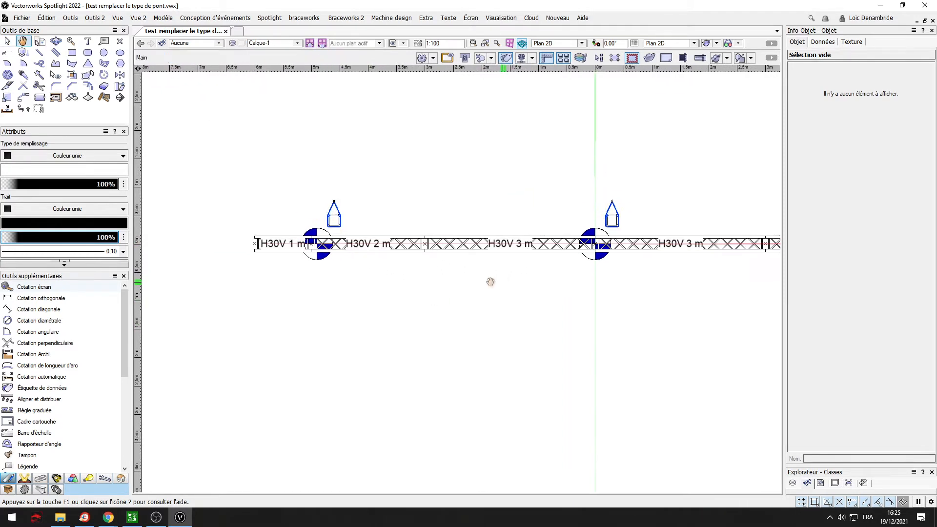
Step: Return to the 3D rig view and select one section of the hanging truss line
left_click(509, 243)
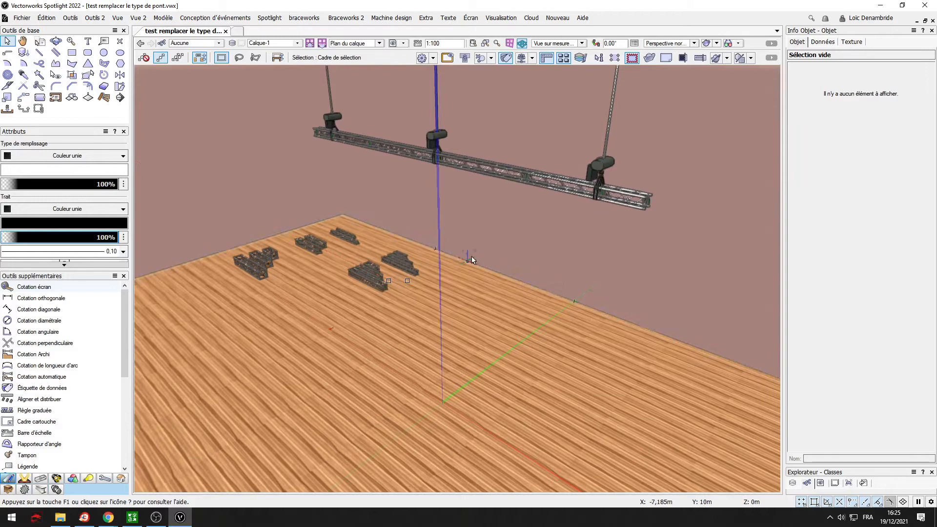
mouse_move(530, 276)
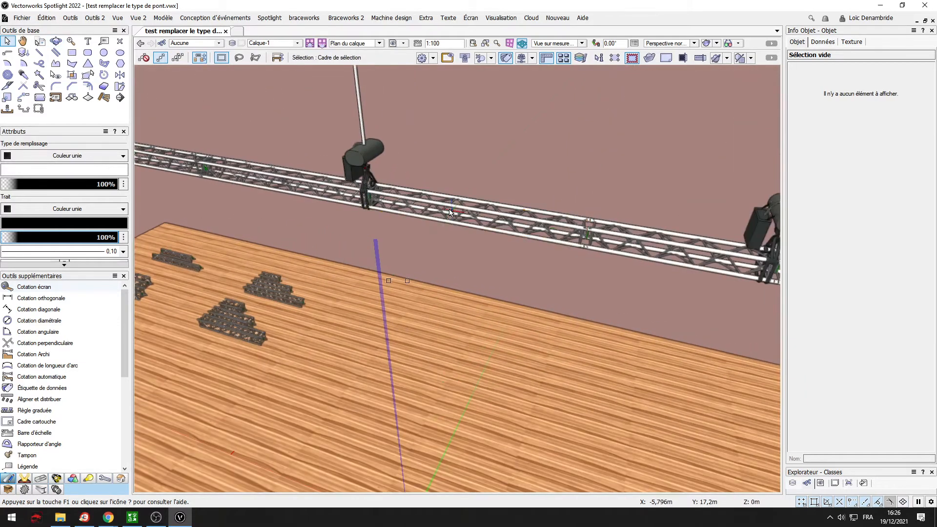
left_click(451, 212)
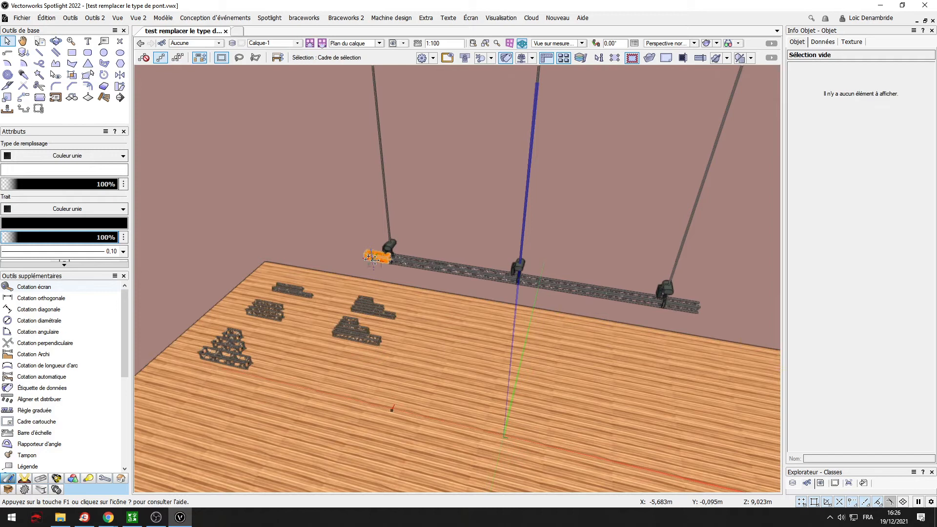
Step: In Braceworks Replace truss type, map H30V-200, 300 and 100 to SC390 equivalents
left_click(346, 18)
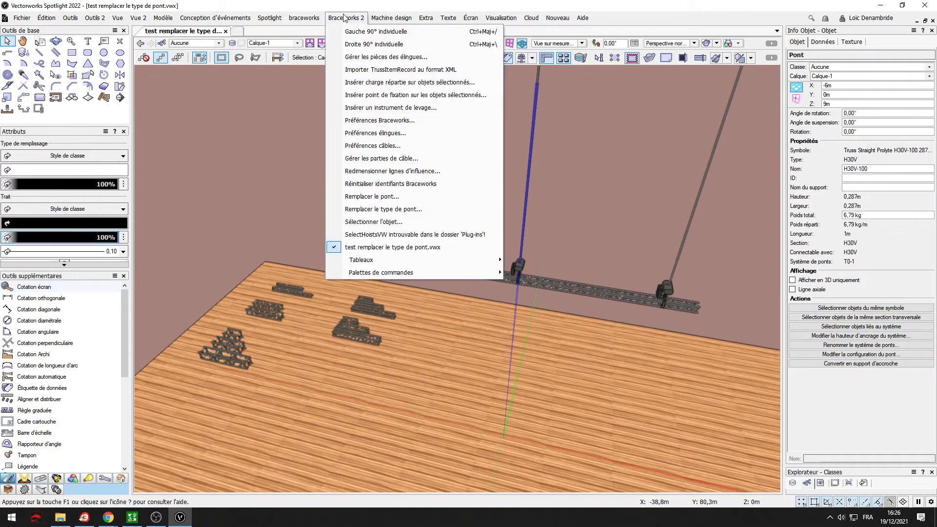
mouse_move(370, 197)
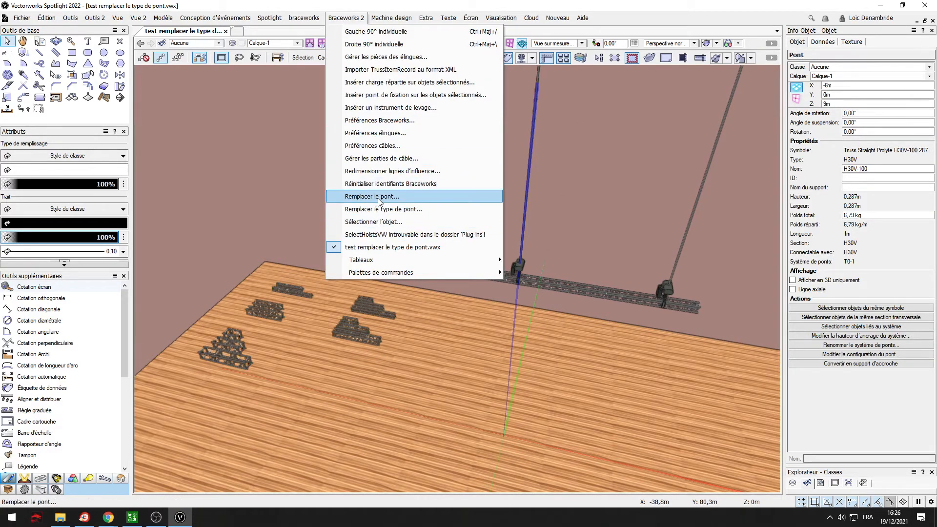
mouse_move(384, 210)
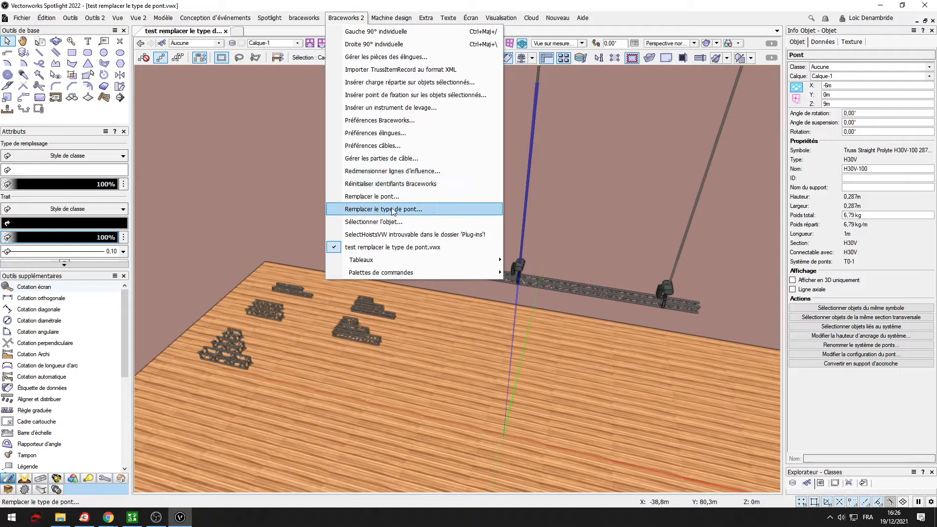
left_click(384, 209)
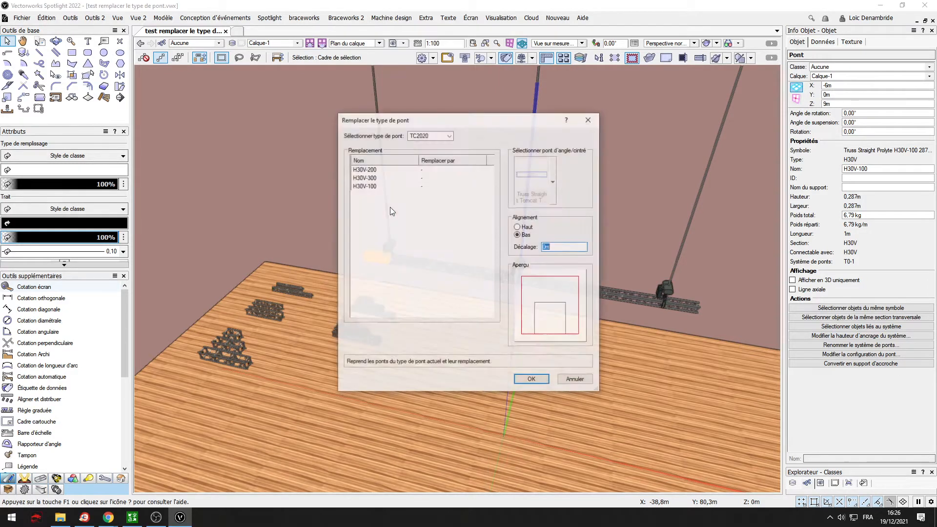
left_click(448, 135)
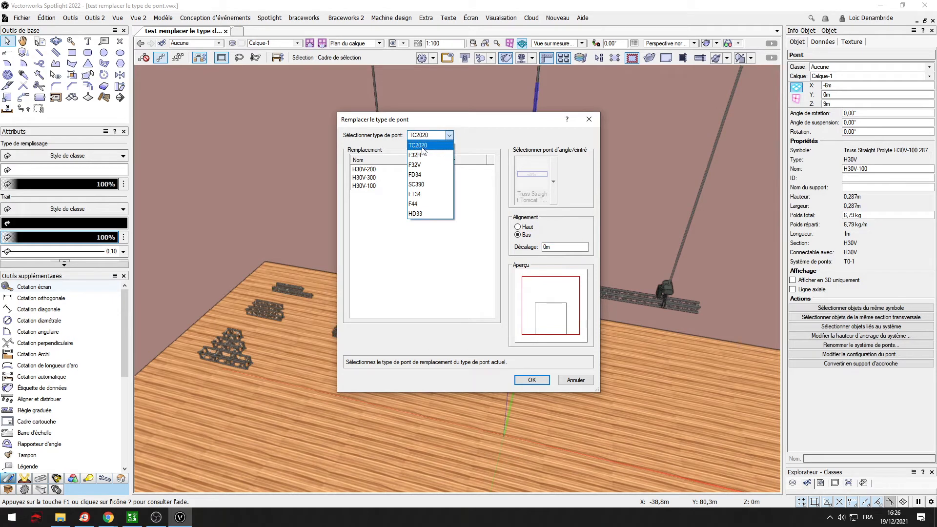
left_click(417, 145)
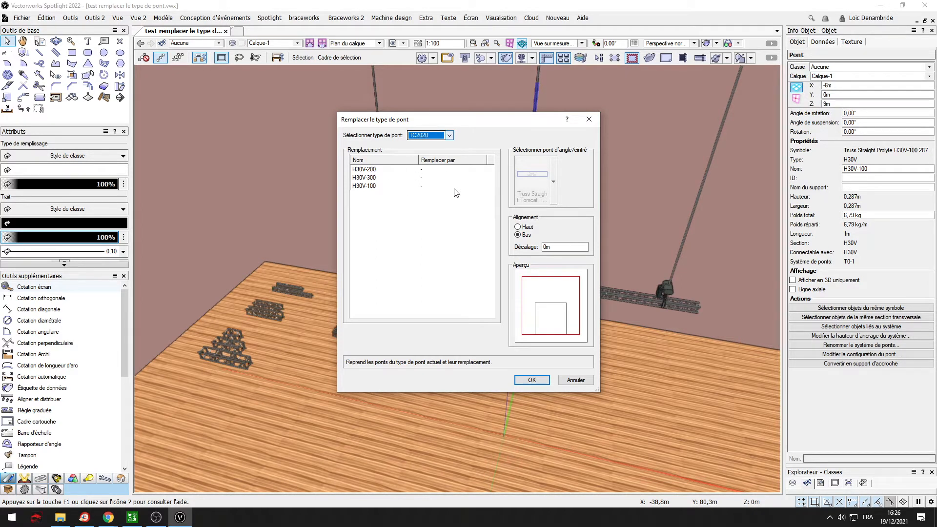
left_click(448, 135)
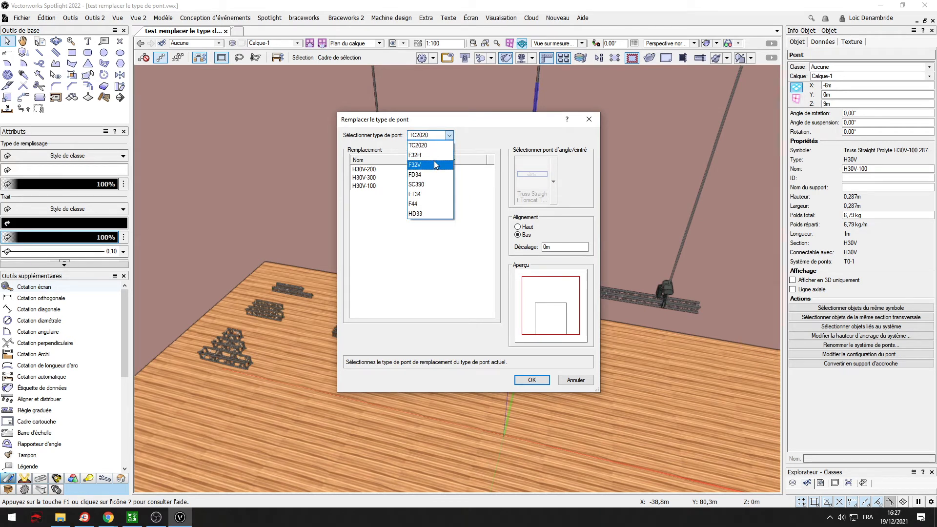
mouse_move(429, 184)
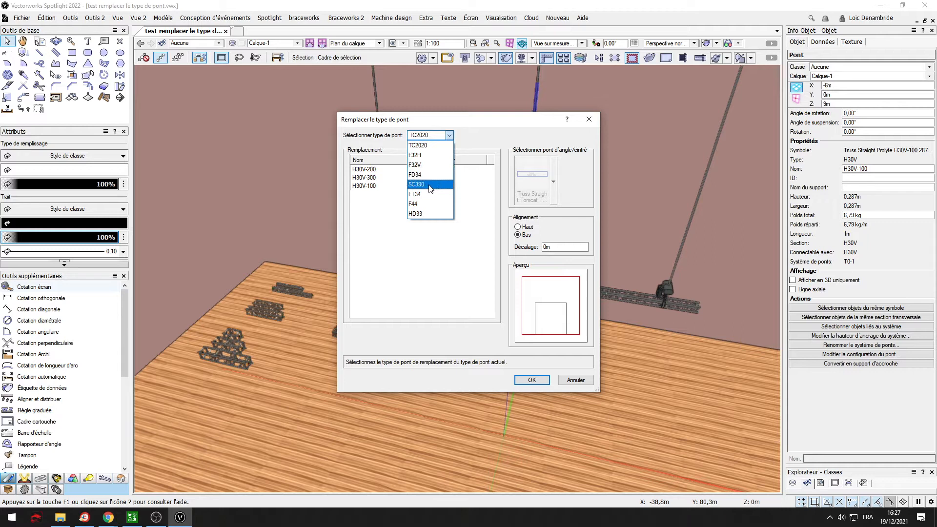
left_click(416, 184)
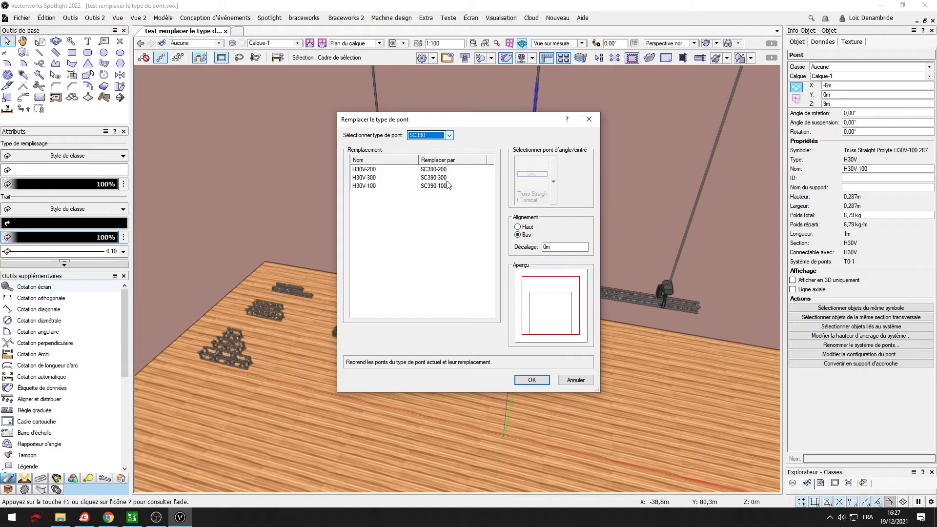
mouse_move(539, 387)
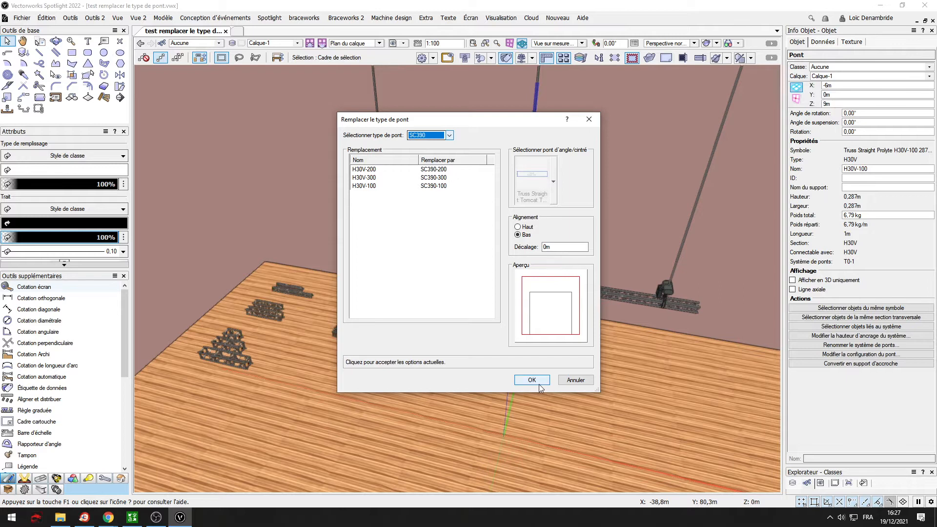
Step: Confirm replacing the H30V sections with SC390 pieces
left_click(531, 379)
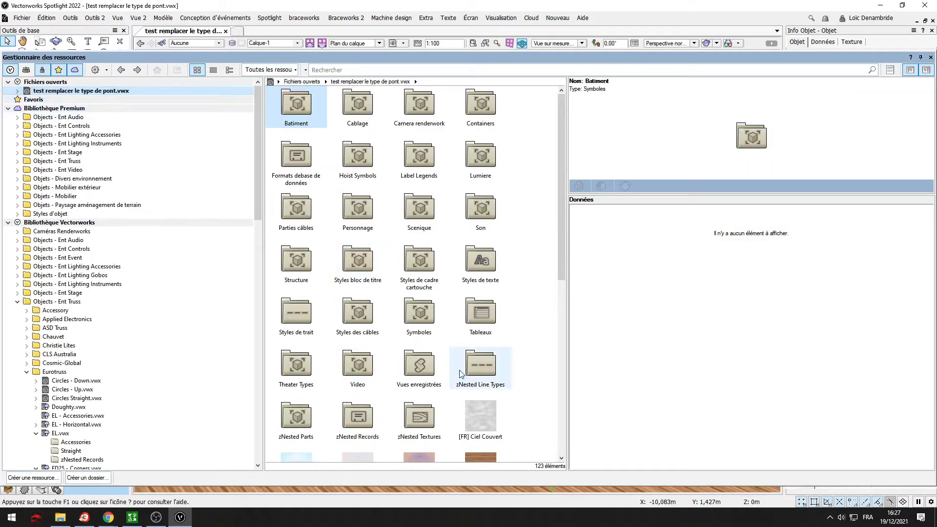
Step: Browse the Eurotruss truss symbols in the Resource Manager, then close it
scroll("down", 3)
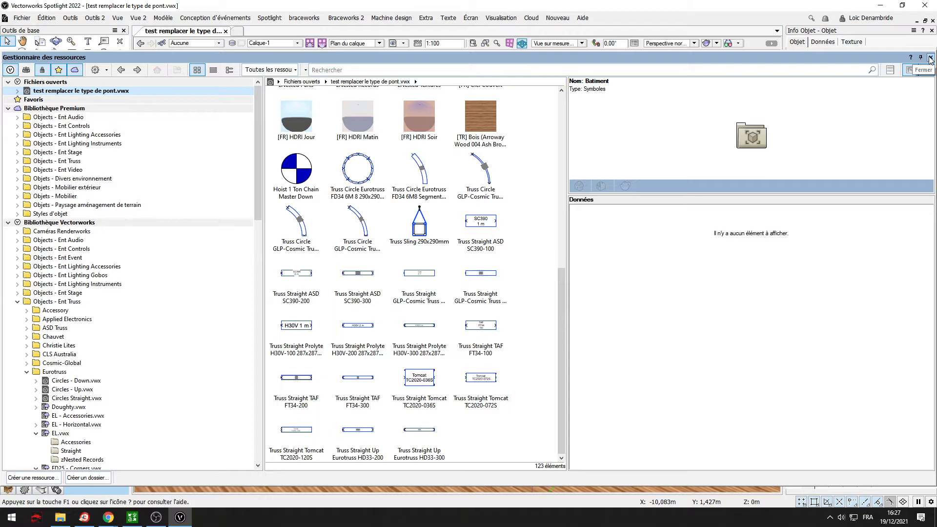
left_click(922, 69)
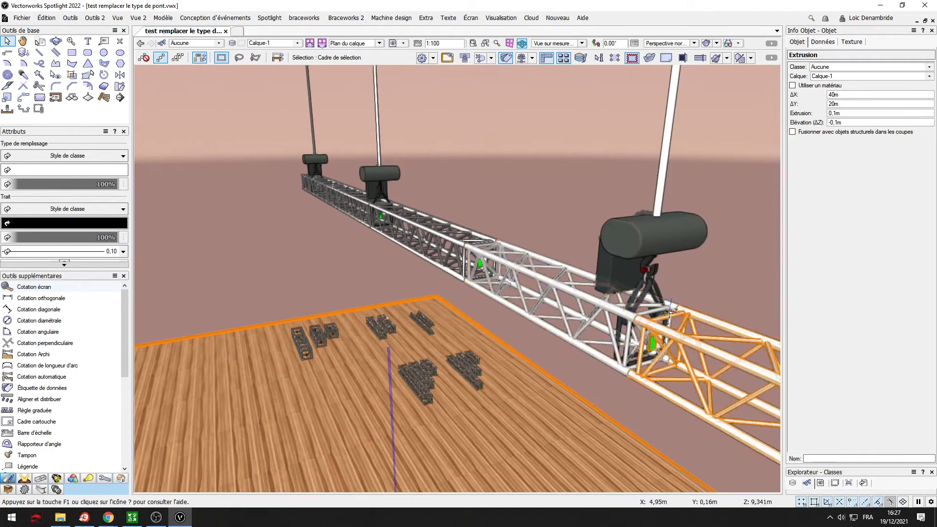
Step: Select the chain hoists and choose a sling from Truss Slings.vwx
left_click(382, 179)
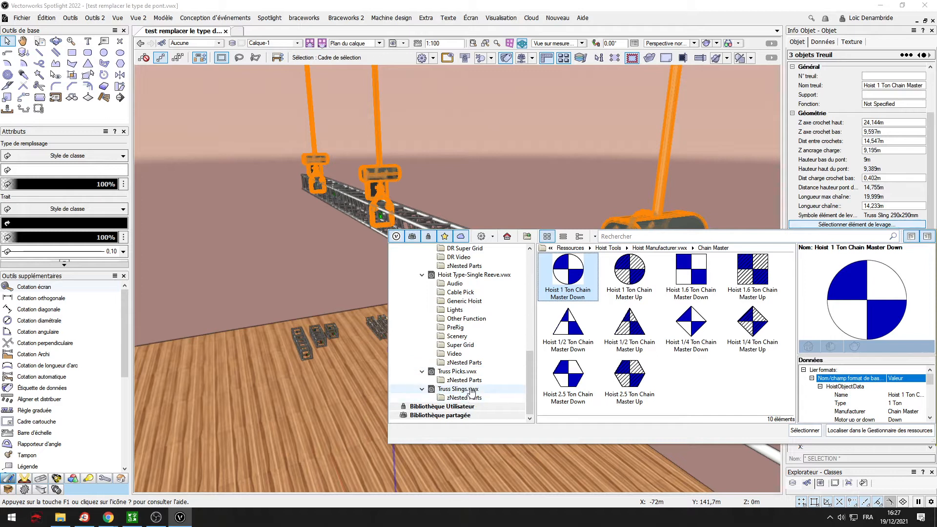
left_click(460, 389)
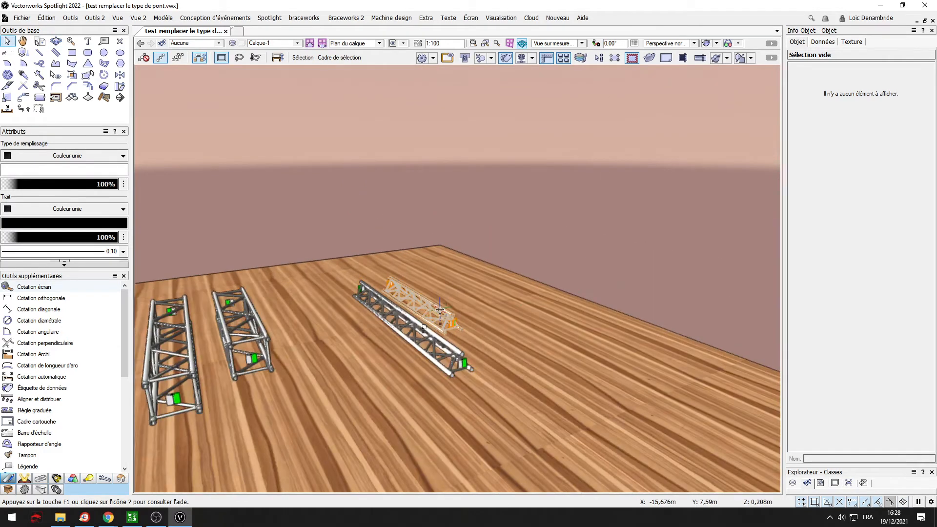
left_click(412, 323)
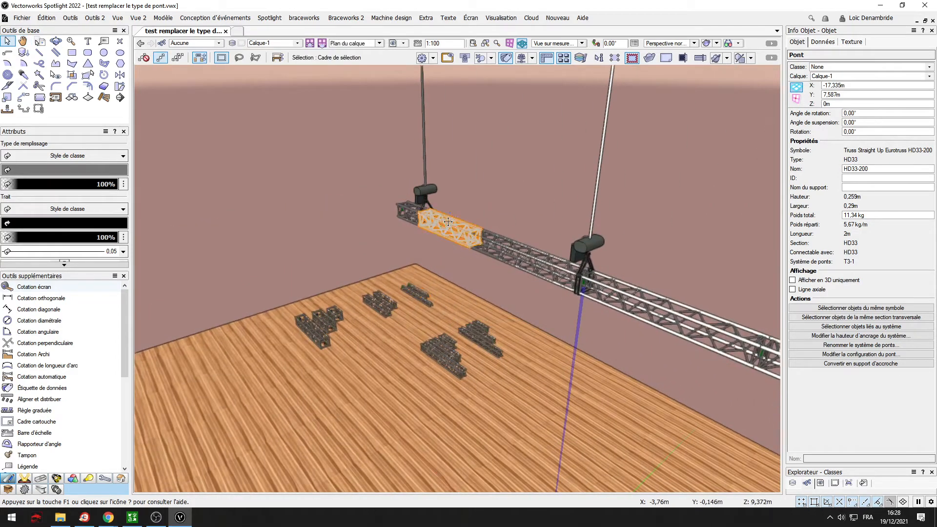
Step: Attempt replacing SC390 with HD33 and dismiss the missing-replacement warning
left_click(346, 17)
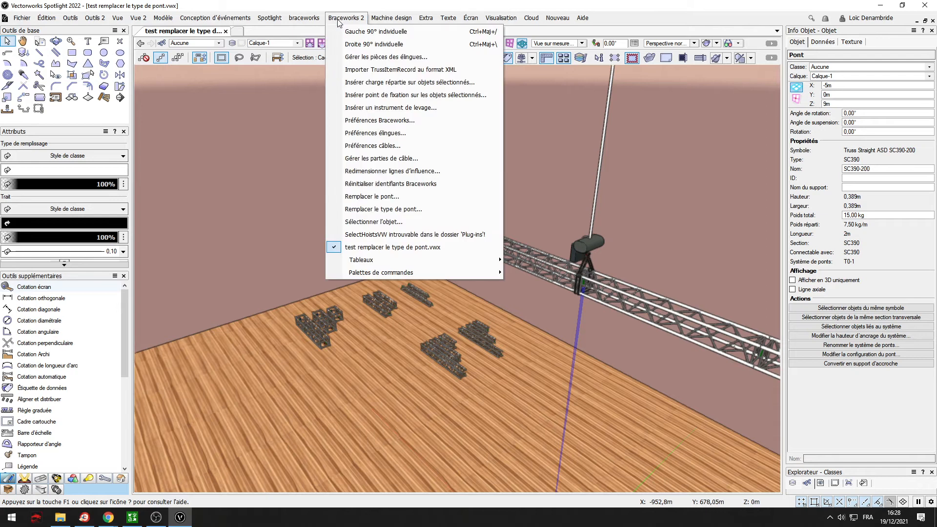
mouse_move(385, 204)
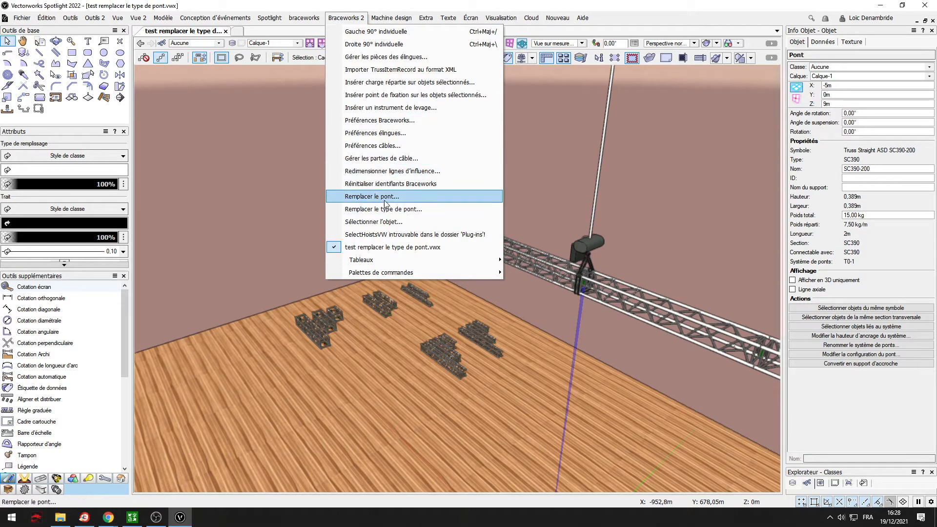
mouse_move(384, 209)
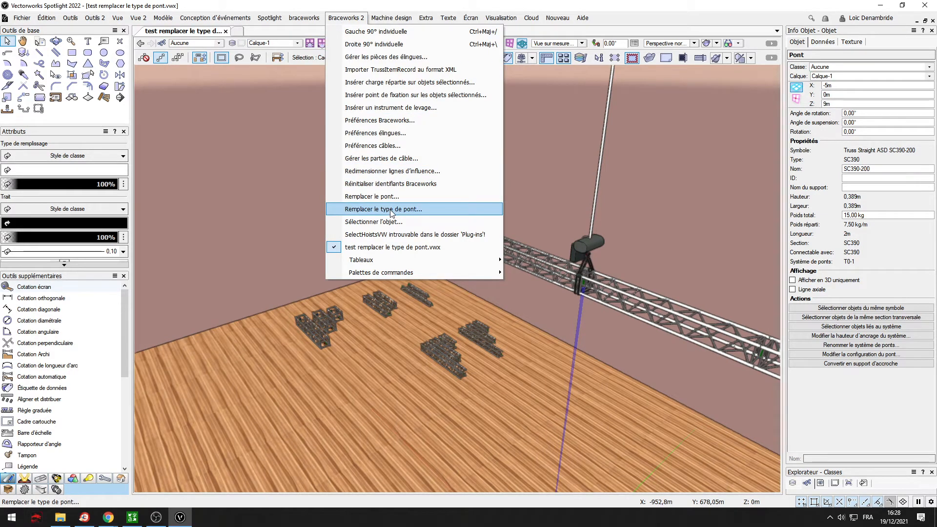
left_click(384, 209)
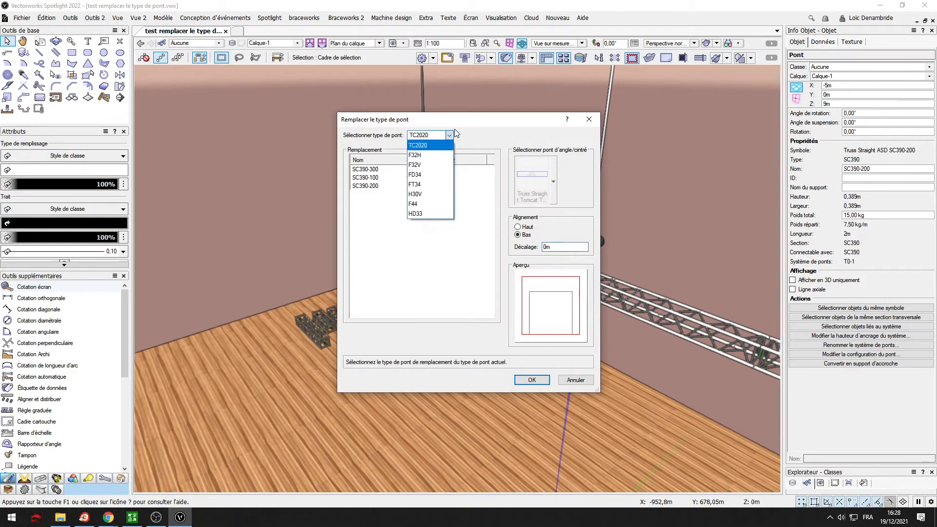
left_click(418, 145)
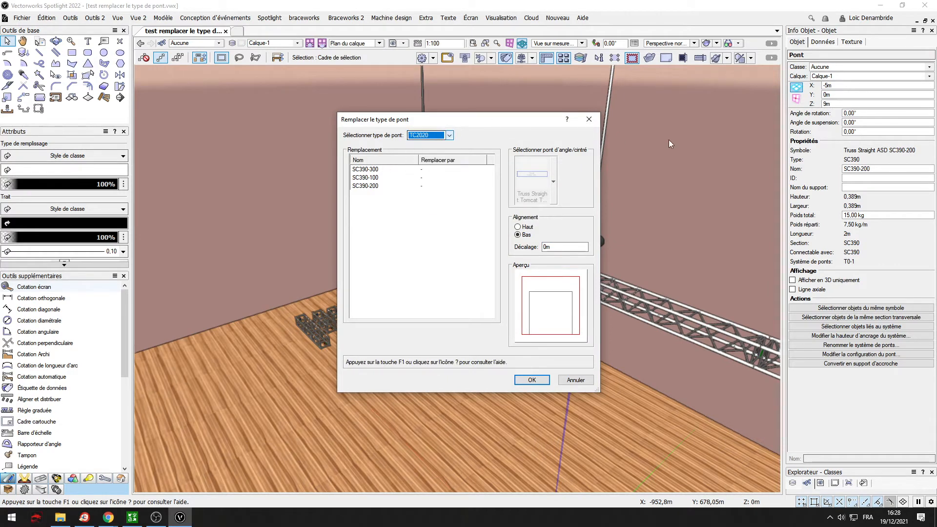
left_click(448, 136)
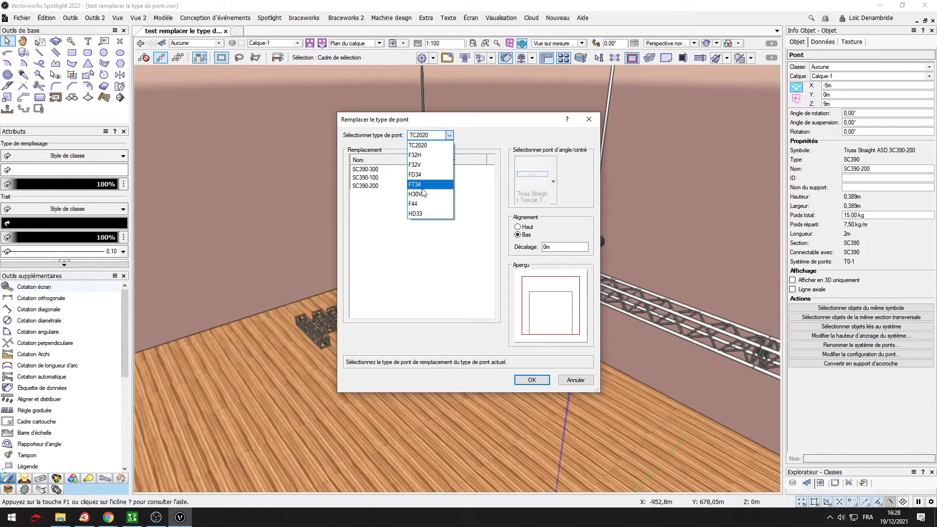
left_click(414, 184)
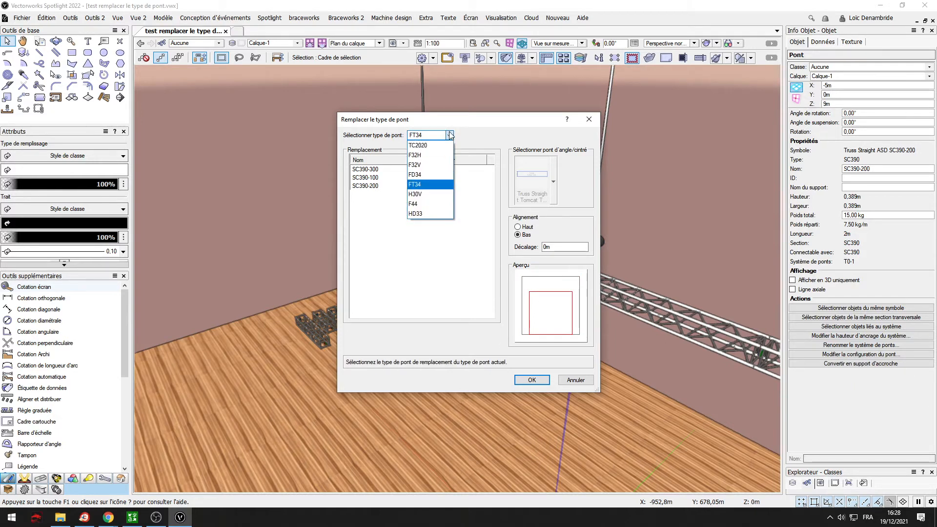
left_click(413, 204)
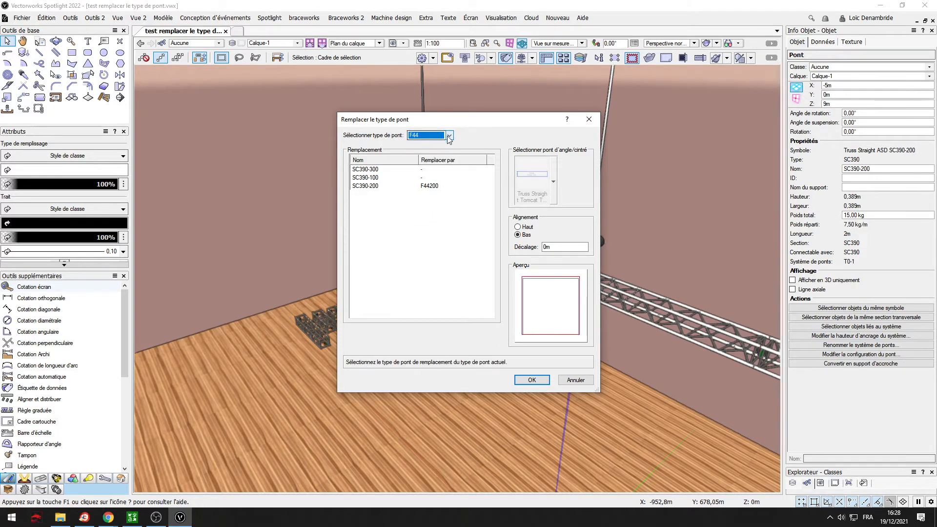
left_click(428, 135)
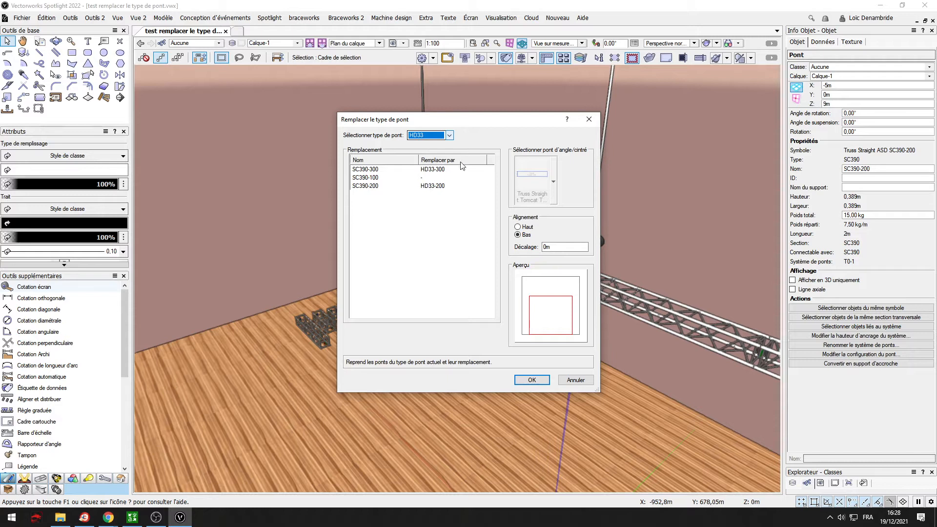
left_click(530, 380)
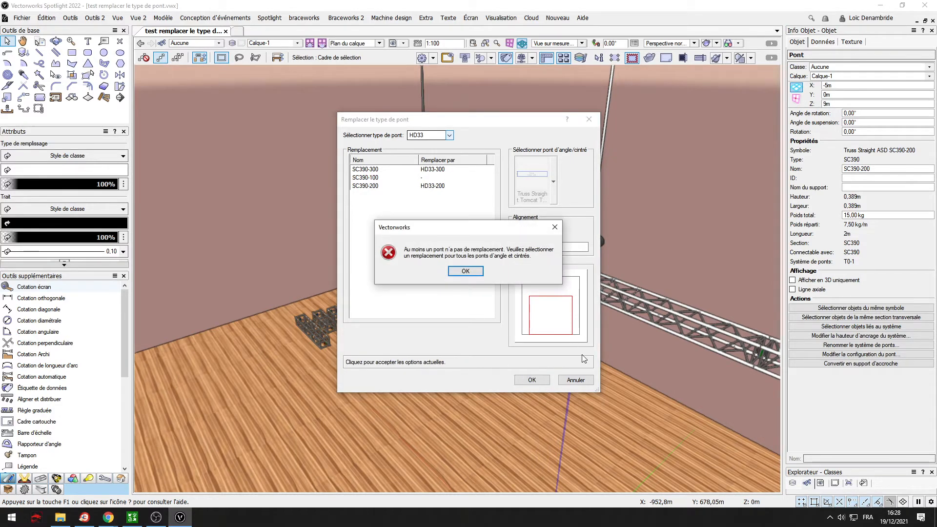
left_click(465, 271)
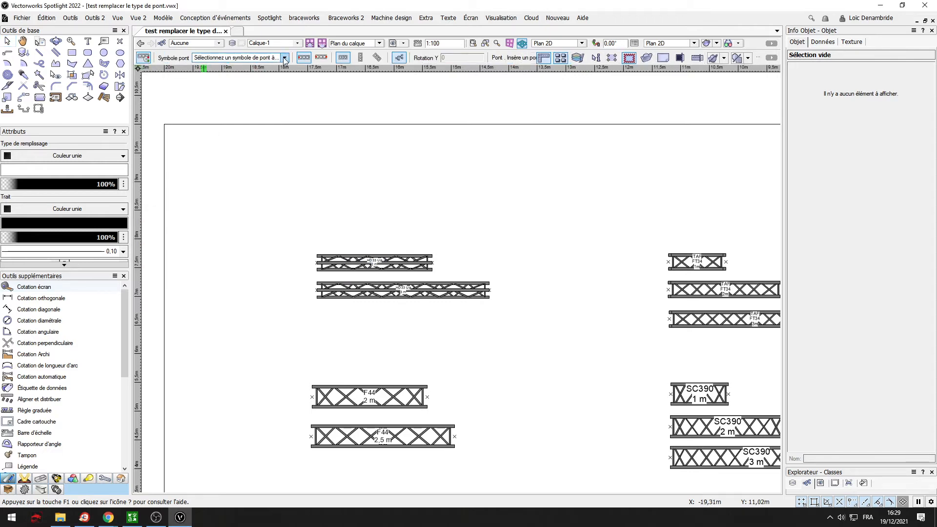
Step: Load the Eurotruss HD33-100 Straight Up truss symbol from the symbol library
left_click(284, 58)
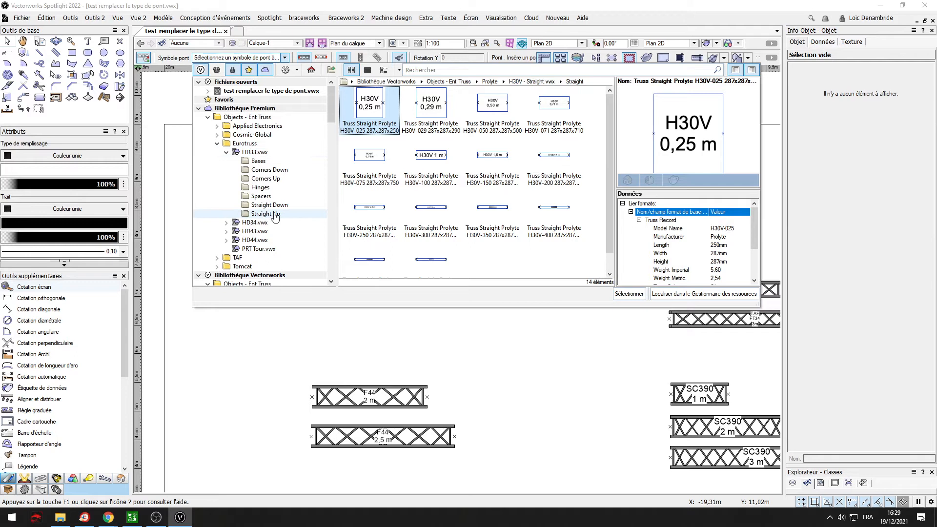
left_click(265, 214)
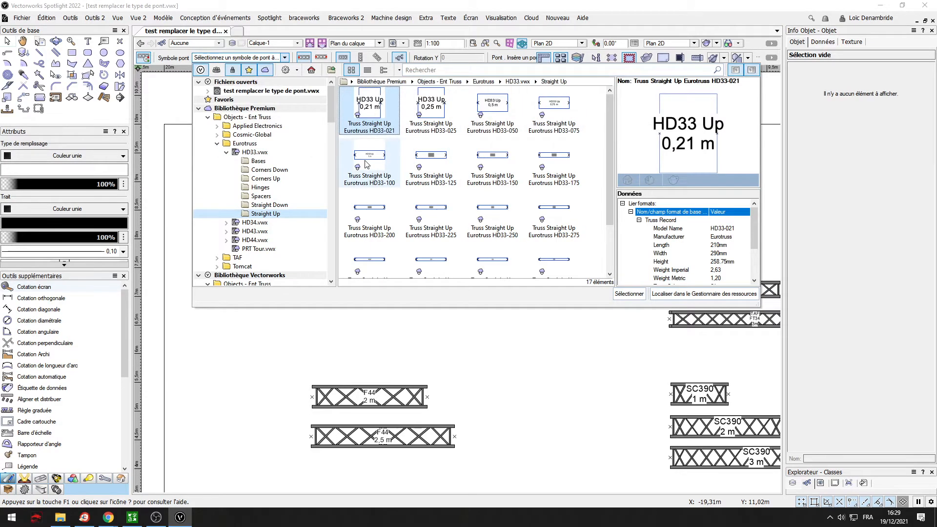
left_click(369, 159)
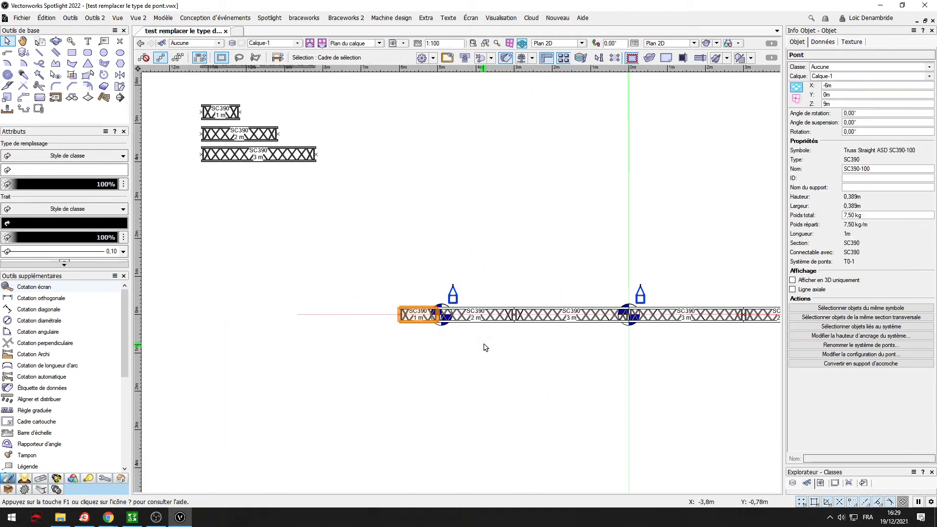
Step: Replace all three SC390 sections with HD33 via Replace truss type and confirm
left_click(346, 18)
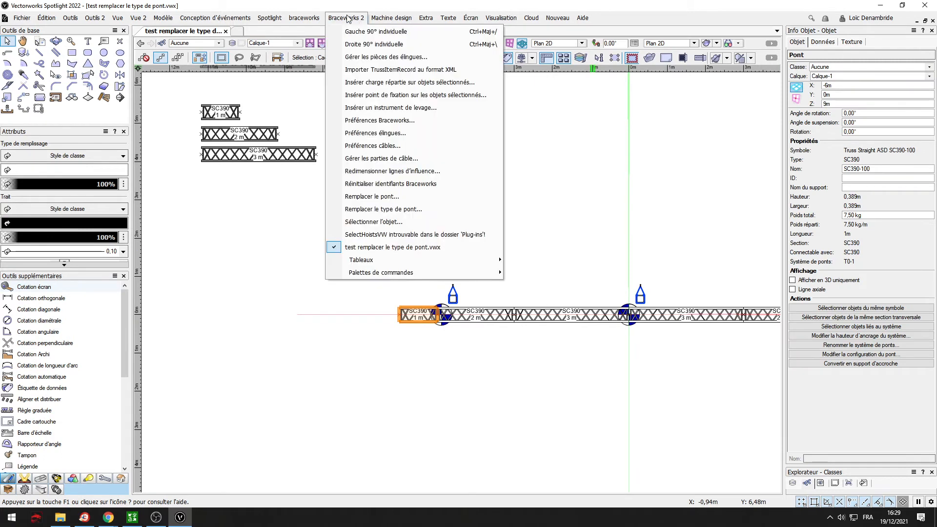
left_click(383, 210)
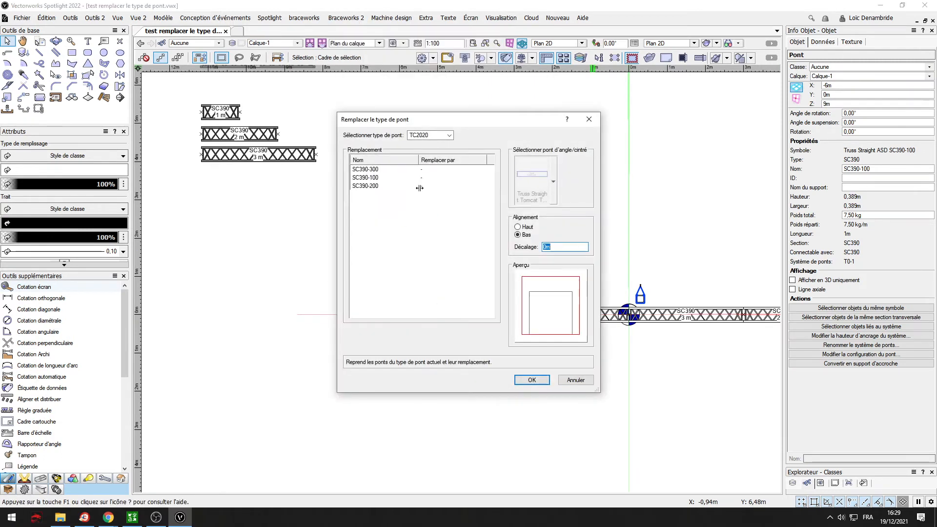
left_click(447, 135)
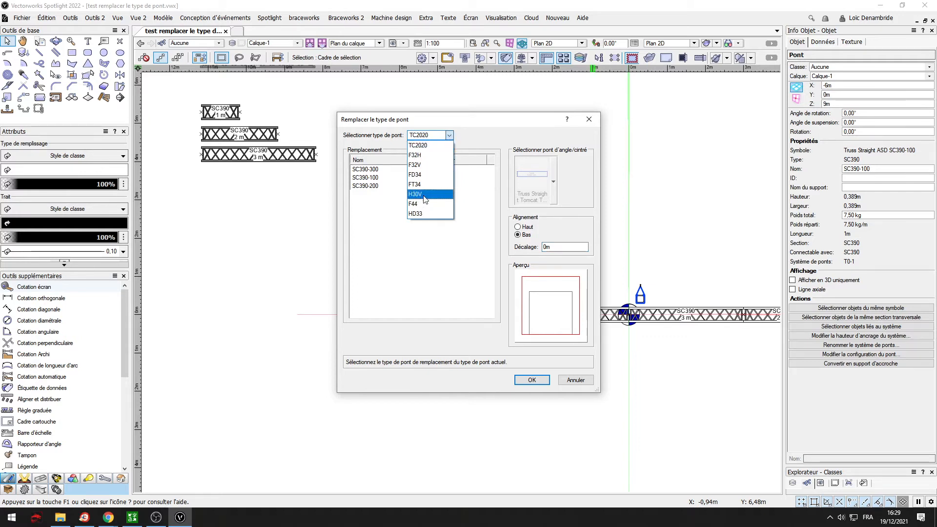
left_click(415, 213)
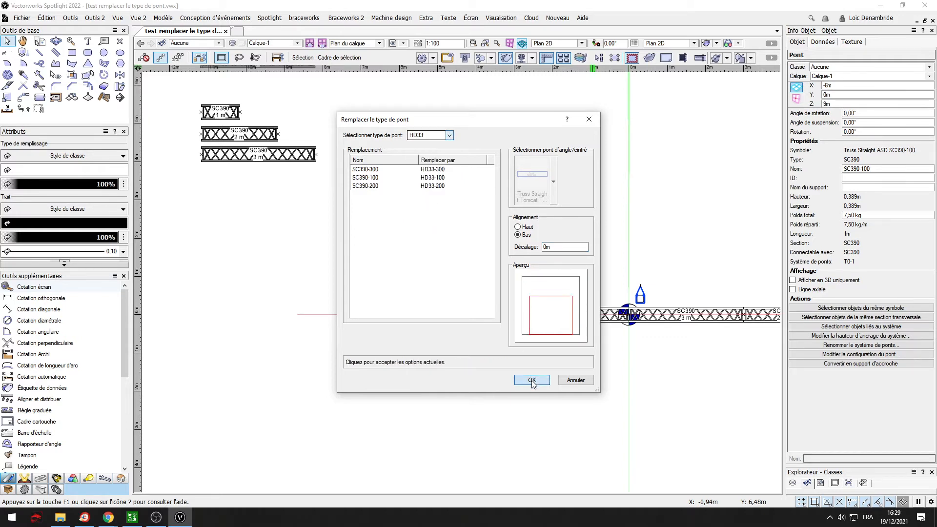
left_click(530, 380)
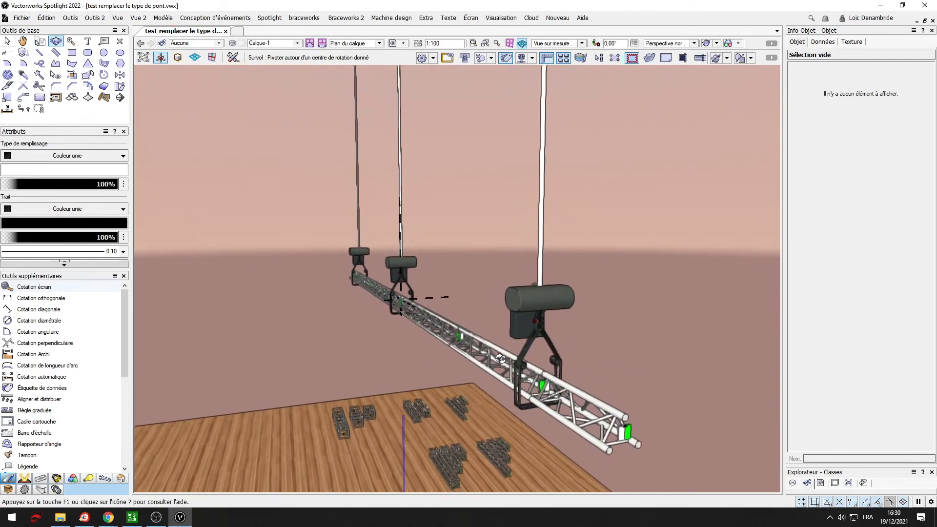
left_click(538, 322)
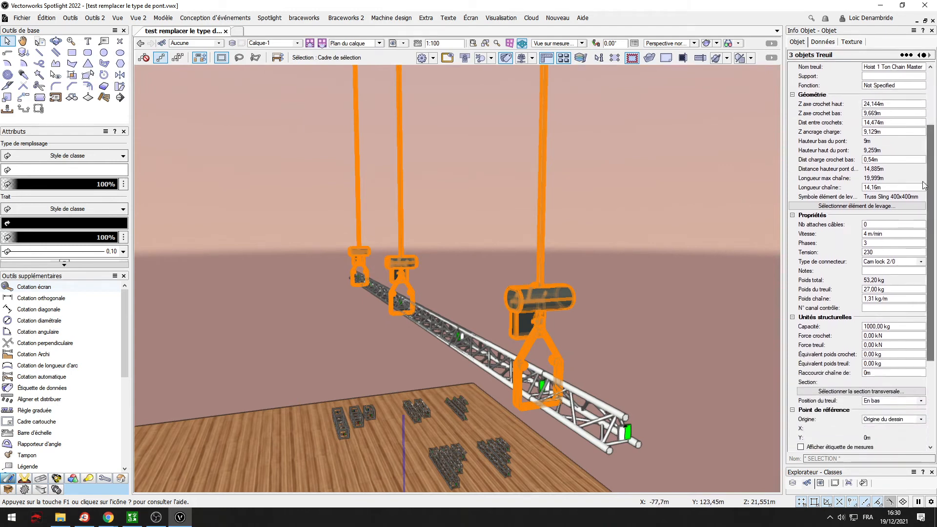
left_click(856, 206)
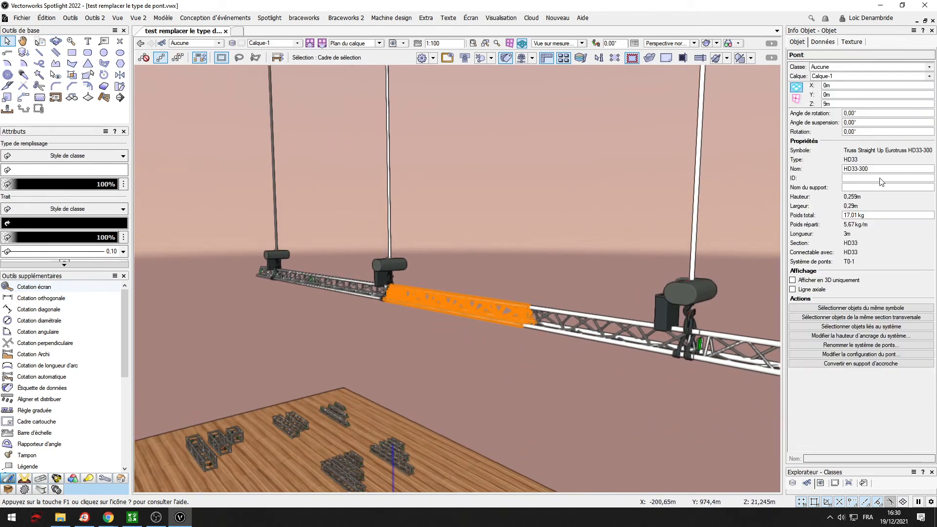
left_click(860, 326)
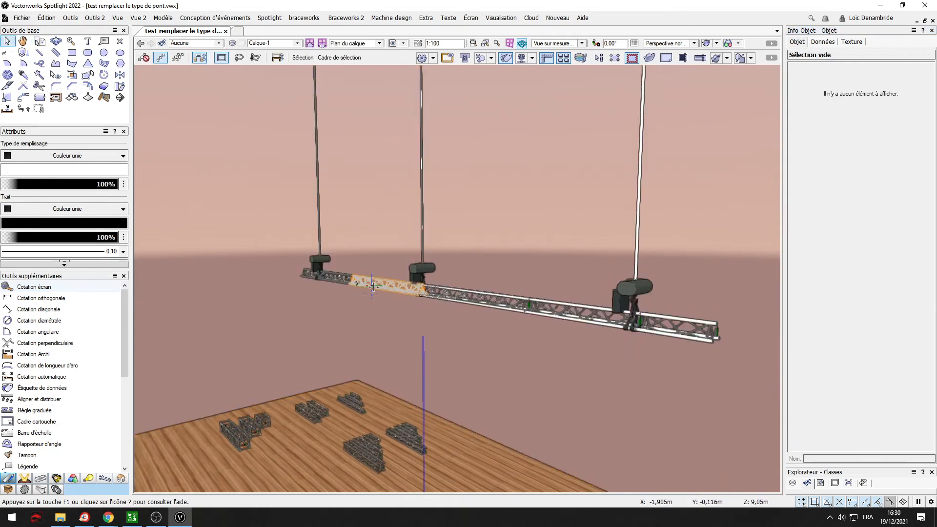
Step: Select a 3 m HD33 truss and map HD33-300, 200, 100 to H30V
left_click(373, 287)
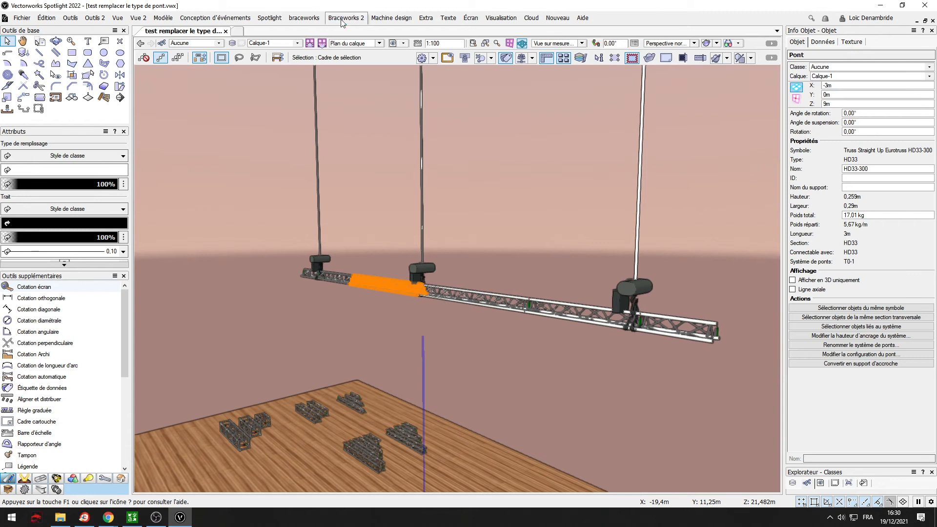
left_click(345, 17)
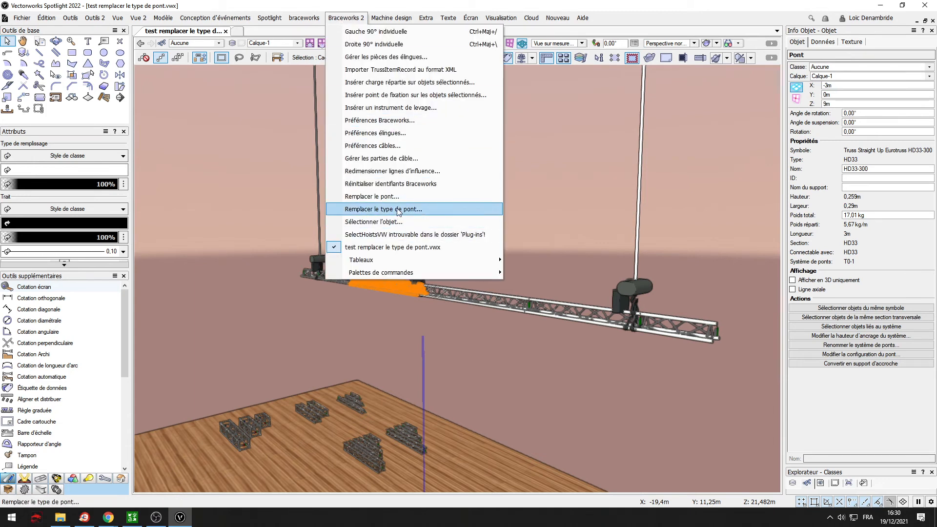
left_click(383, 209)
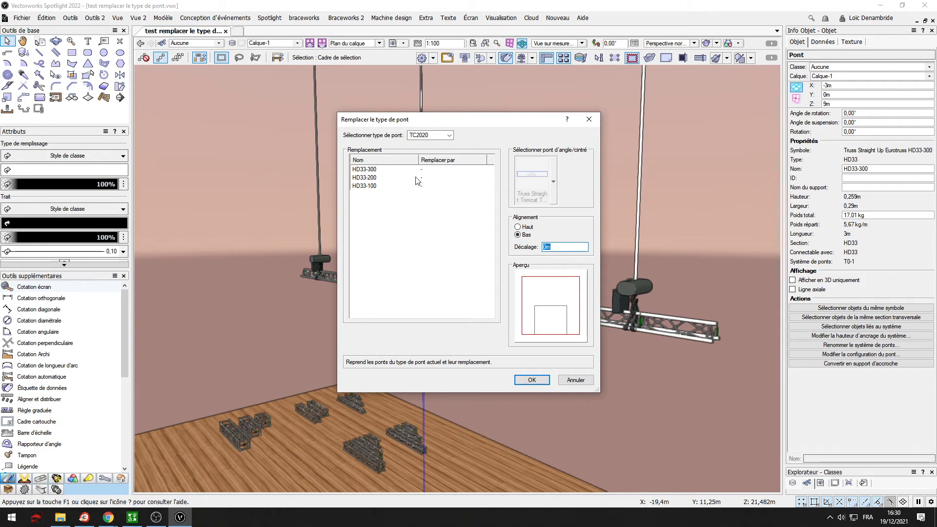
left_click(429, 135)
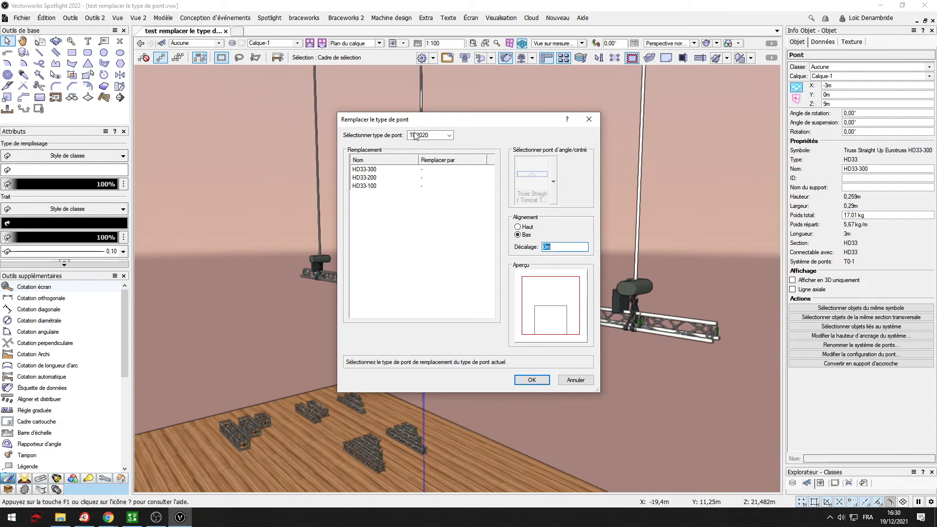
left_click(429, 136)
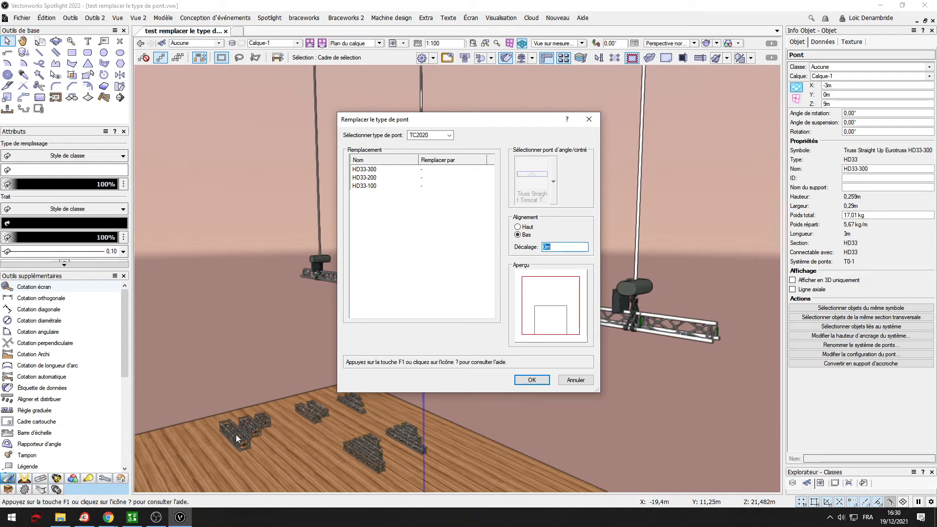
mouse_move(238, 452)
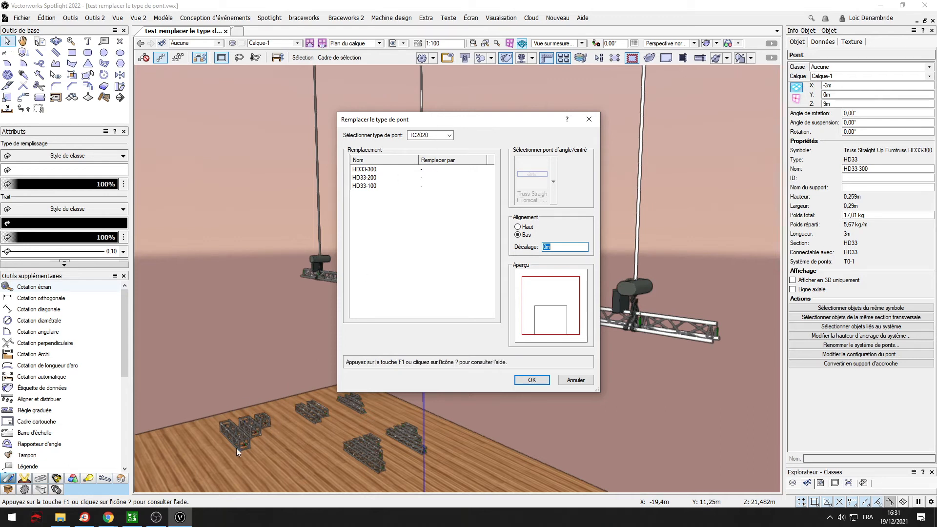
mouse_move(247, 442)
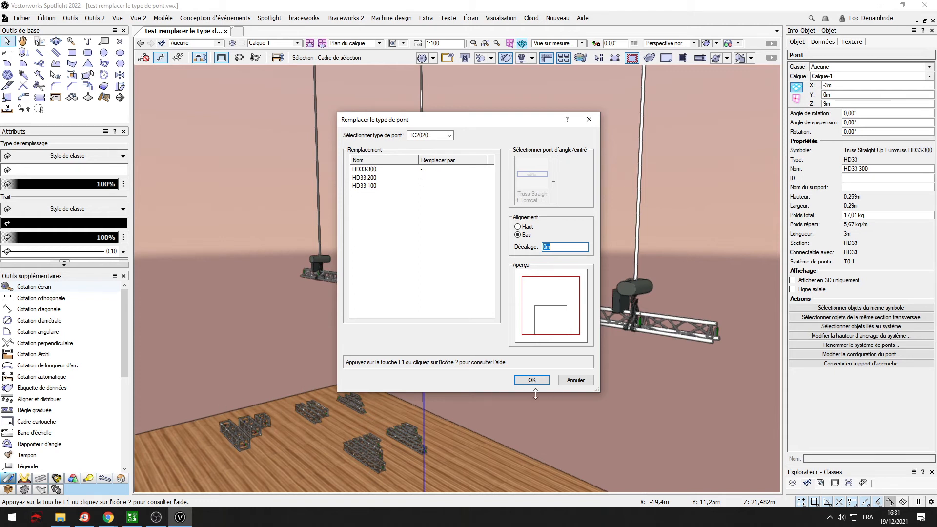
mouse_move(239, 411)
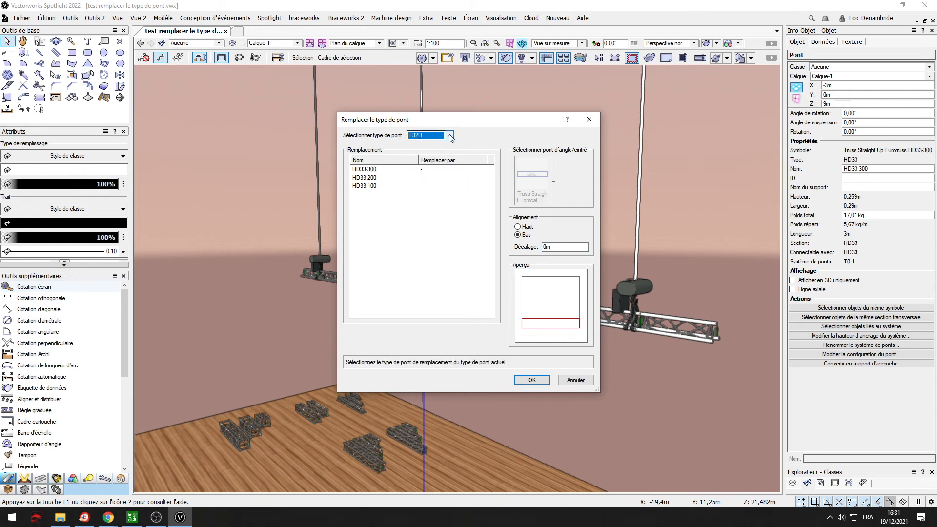
left_click(449, 135)
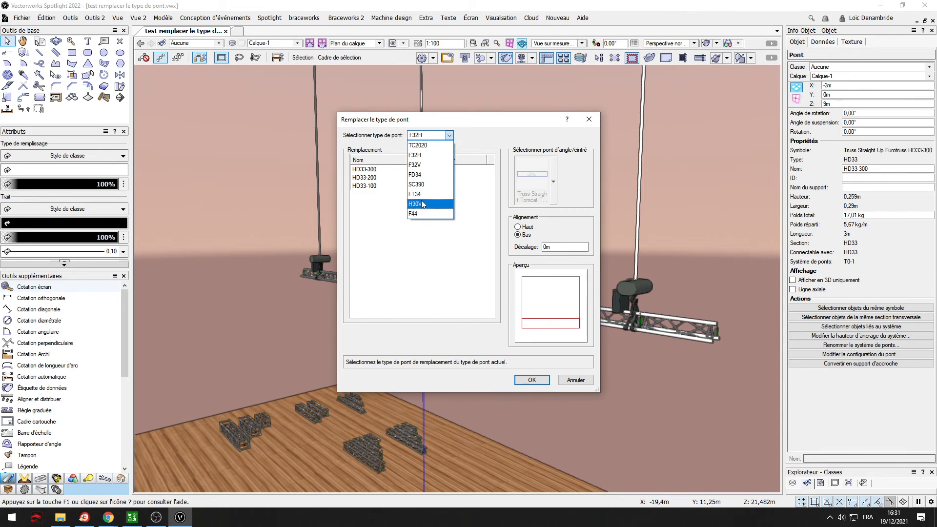
left_click(421, 204)
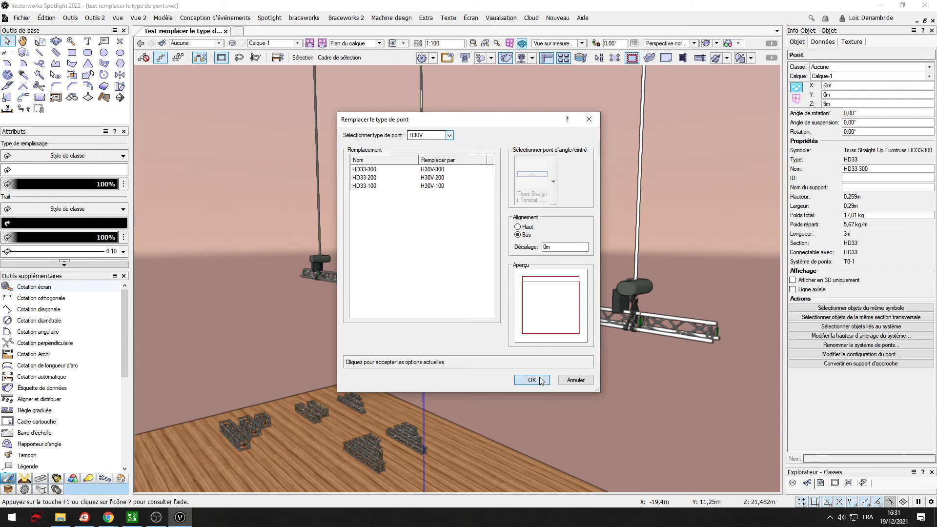
Step: Apply the H30V replacement and select every object linked to the truss system
left_click(531, 381)
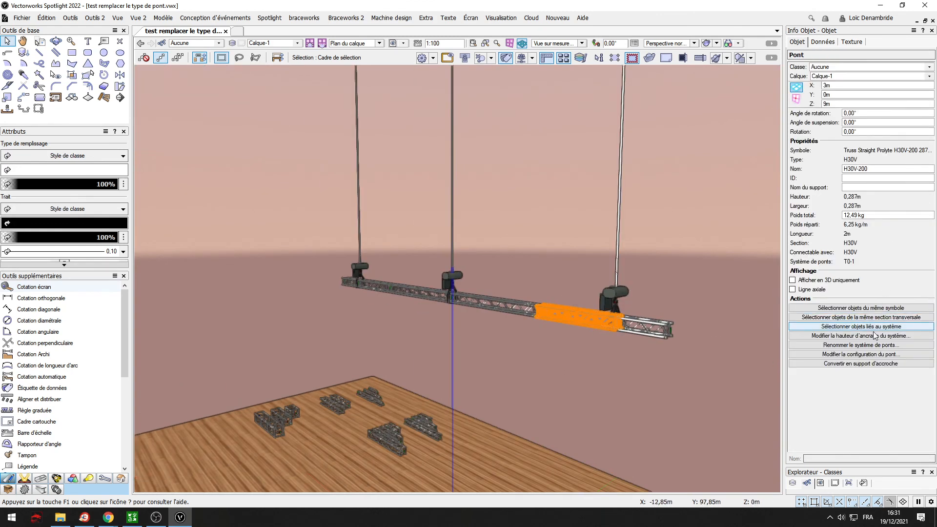
left_click(860, 326)
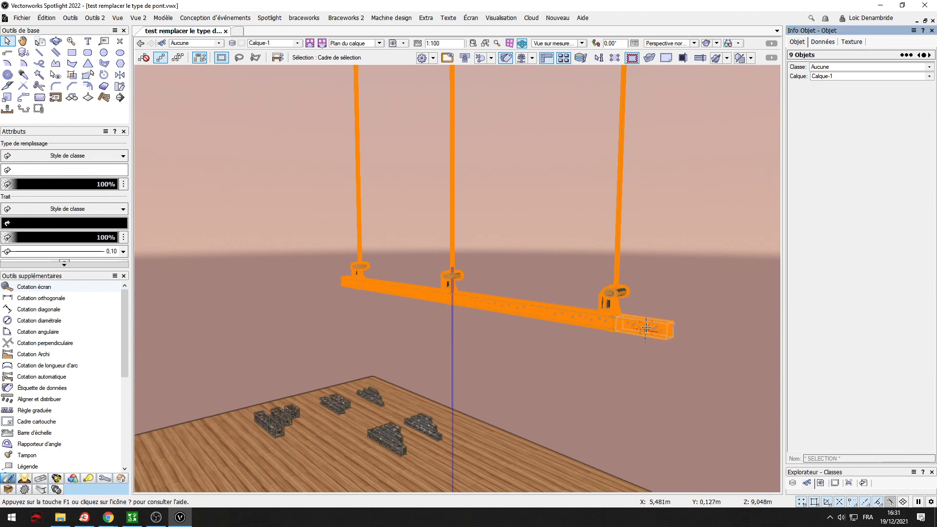